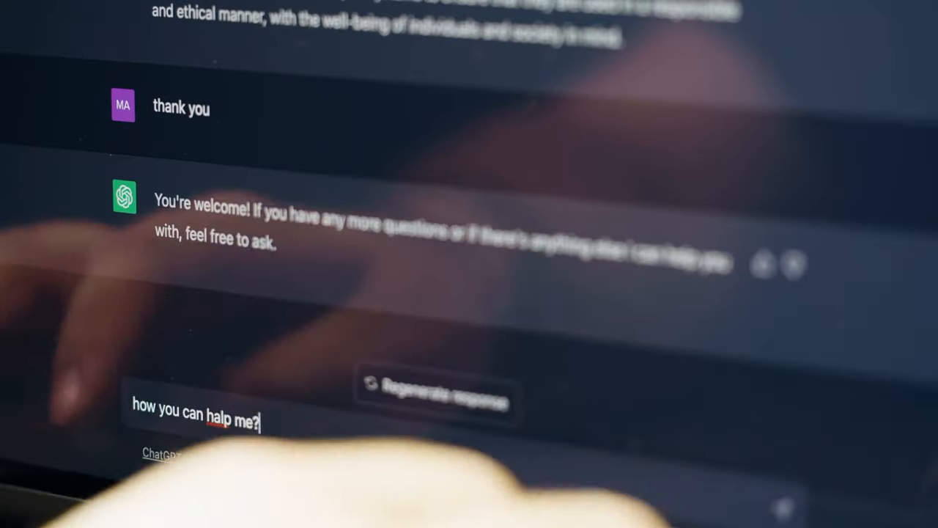
Send the question 'how you can halp me?' so ChatGPT starts replying
key("Return")
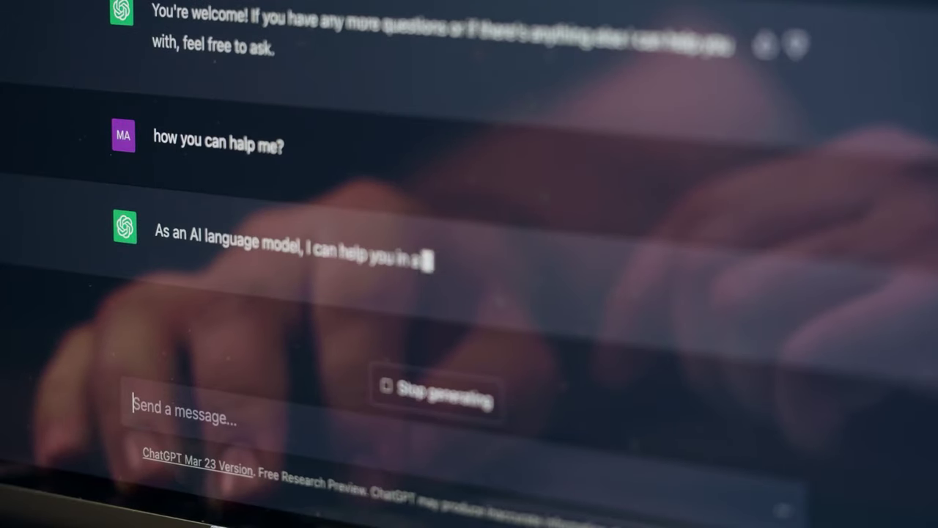